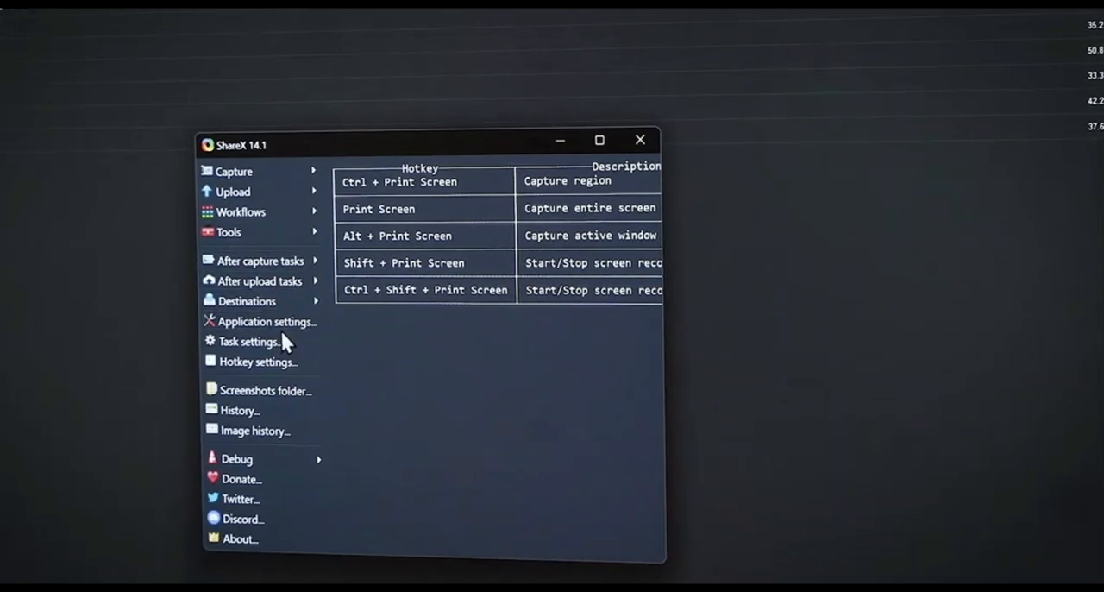
- Reach ShareX's screen recording options showing FFmpeg video, audio and codec settings via Task settings
{"action": "left_click", "coordinate": [250, 342]}
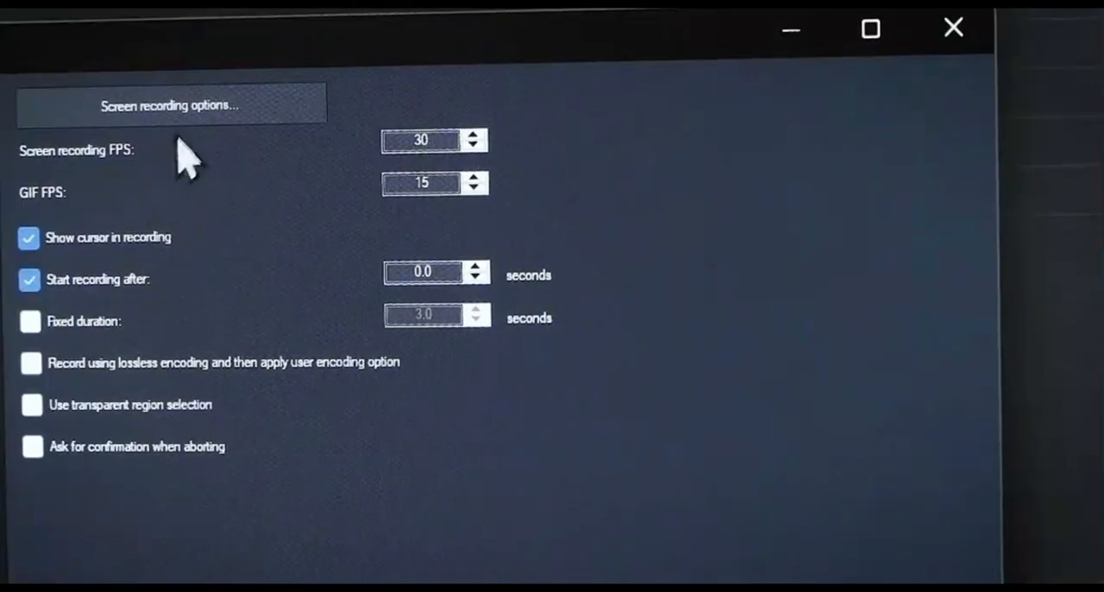
{"action": "left_click", "coordinate": [169, 106]}
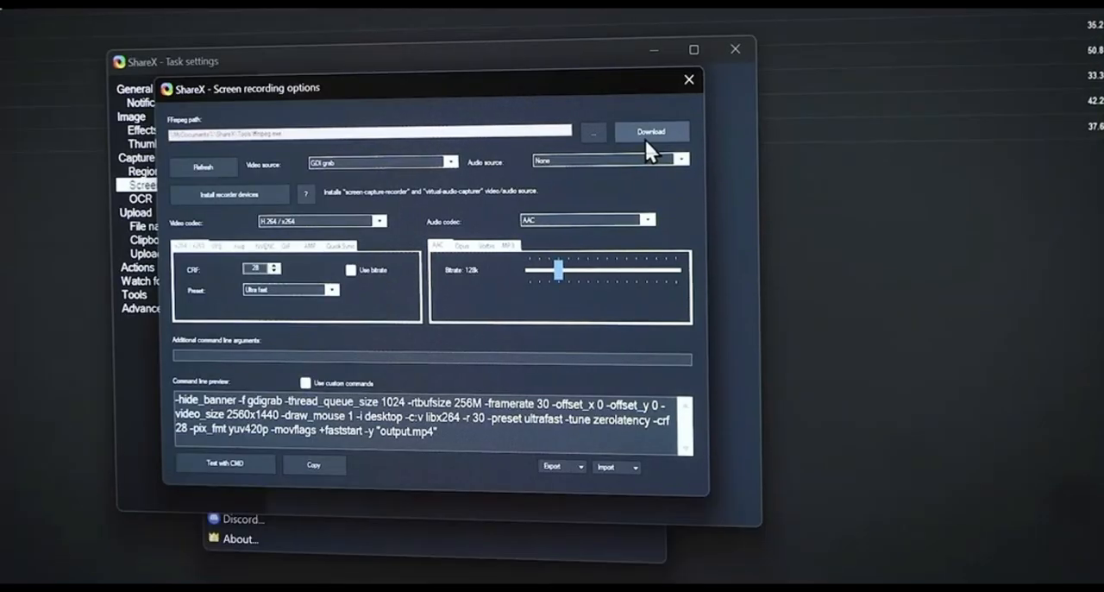
{"action": "left_click", "coordinate": [652, 131]}
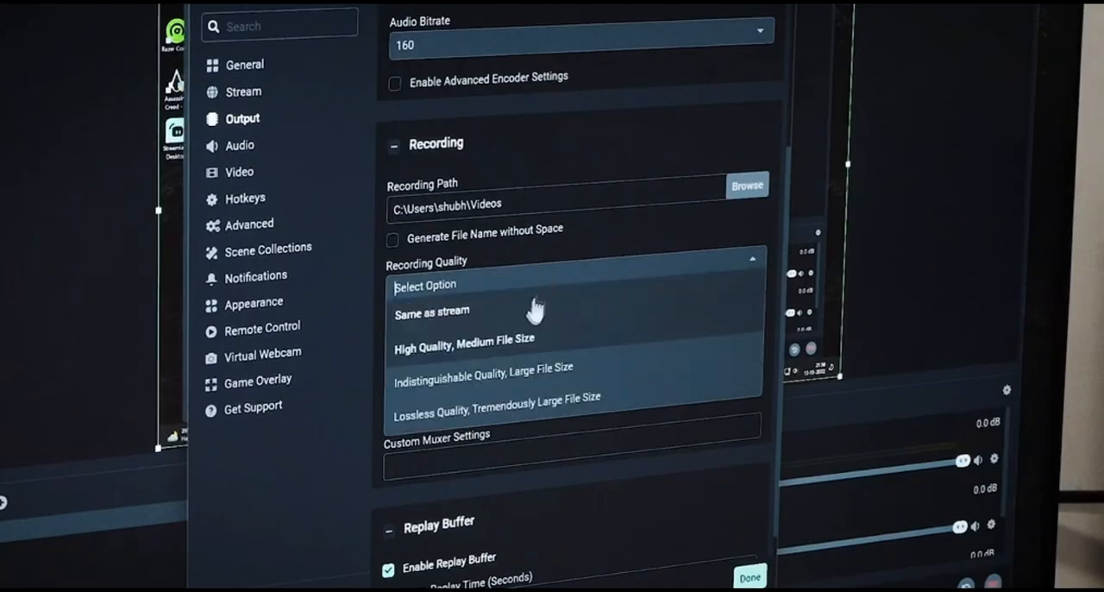
- Choose Indistinguishable Quality, Large File Size for Streamlabs recordings
{"action": "left_click", "coordinate": [483, 367]}
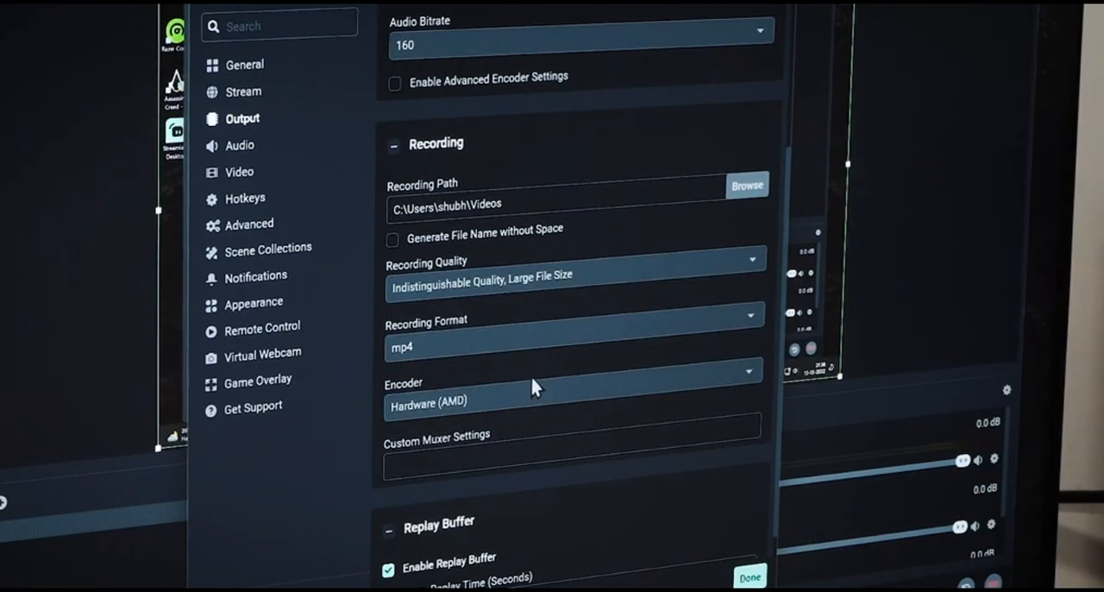